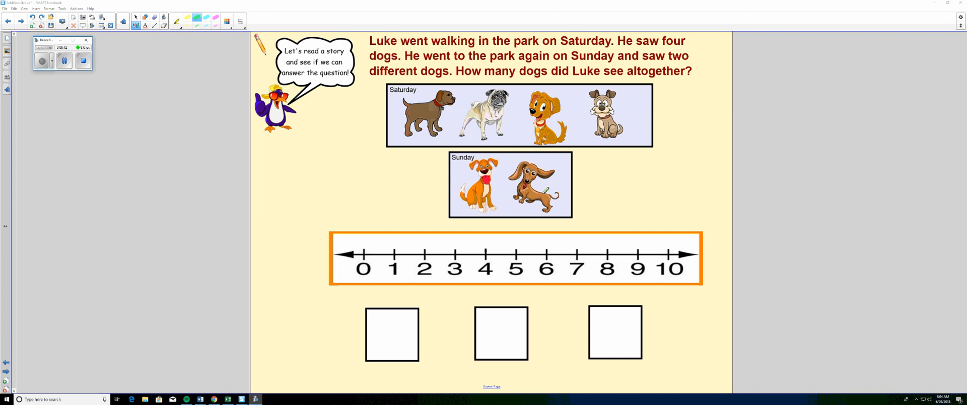
pyautogui.moveTo(470, 36)
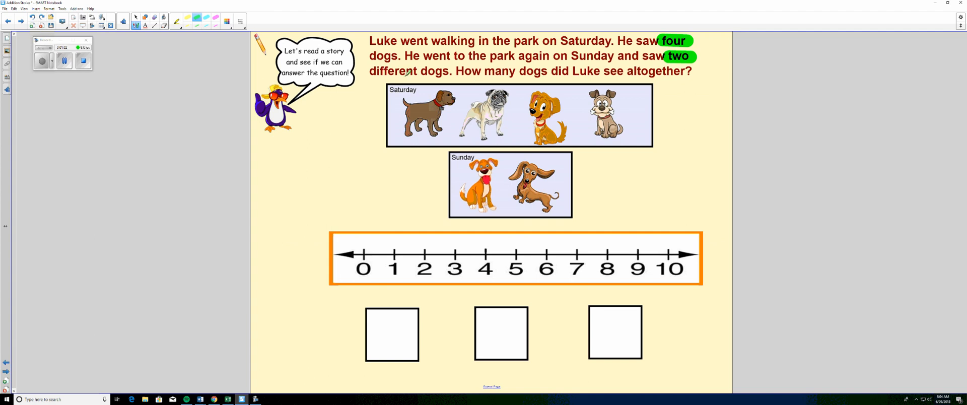
pyautogui.moveTo(136, 24)
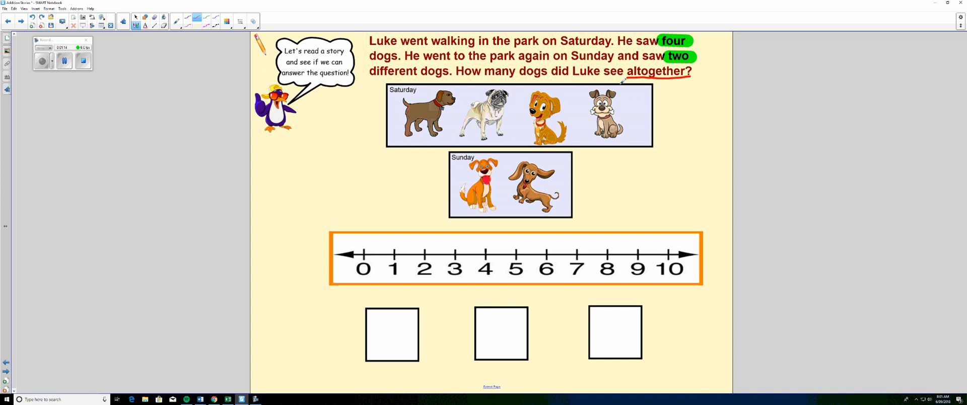
pyautogui.moveTo(665, 167)
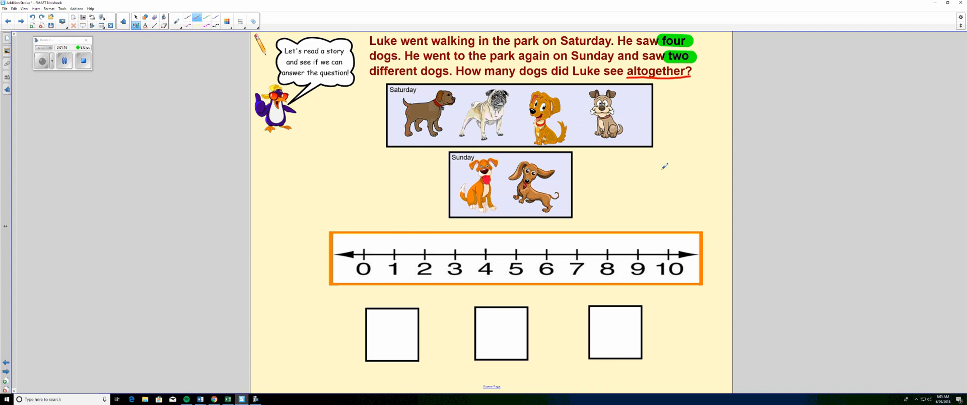
pyautogui.moveTo(375, 136)
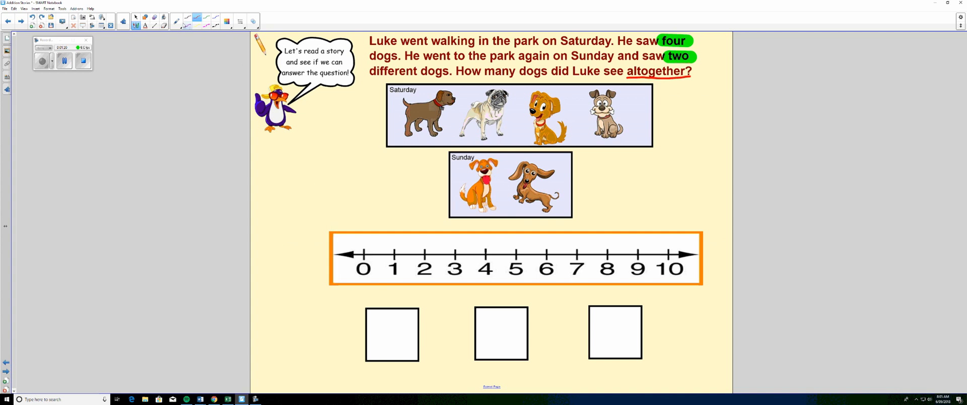
# - Switch to the blue pen for writing the number sentence
pyautogui.click(176, 20)
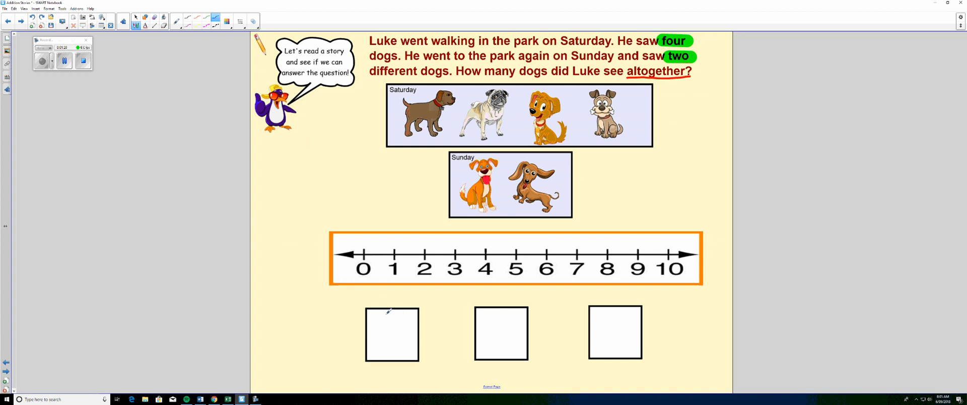
# - Write the number sentence 4 + 2 = in blue across the answer boxes
pyautogui.moveTo(389, 320); pyautogui.dragTo(398, 342)
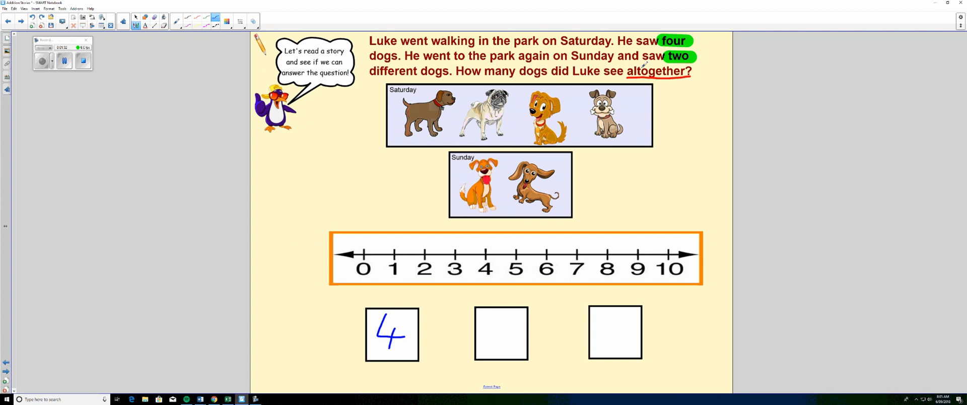
pyautogui.moveTo(447, 317)
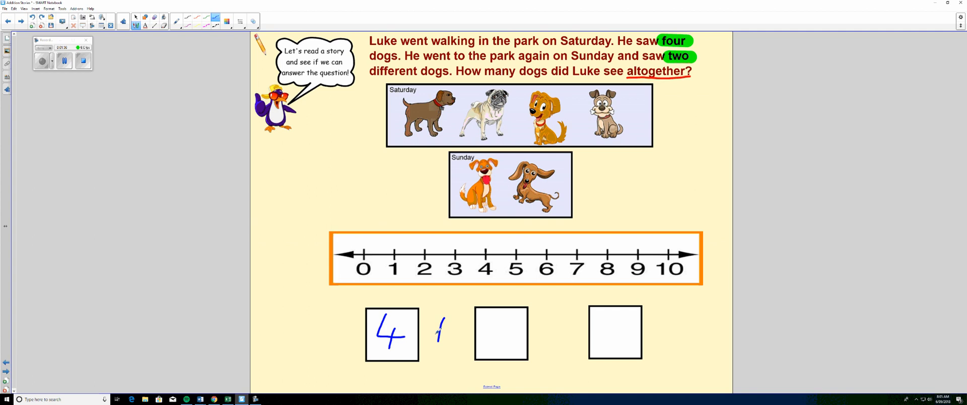
pyautogui.moveTo(438, 320); pyautogui.dragTo(447, 335)
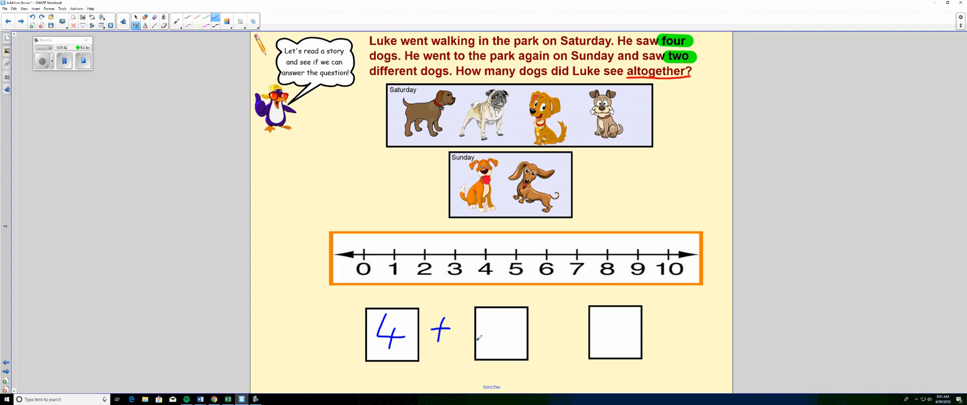
pyautogui.moveTo(490, 323); pyautogui.dragTo(505, 327)
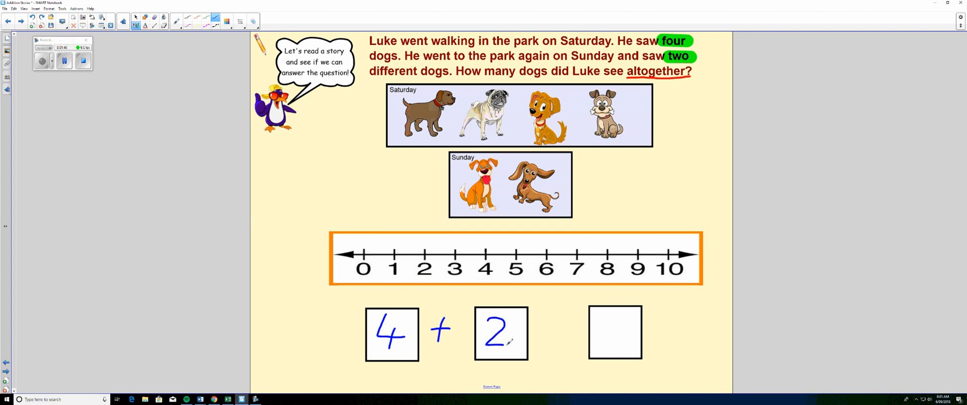
pyautogui.moveTo(548, 326); pyautogui.dragTo(561, 321)
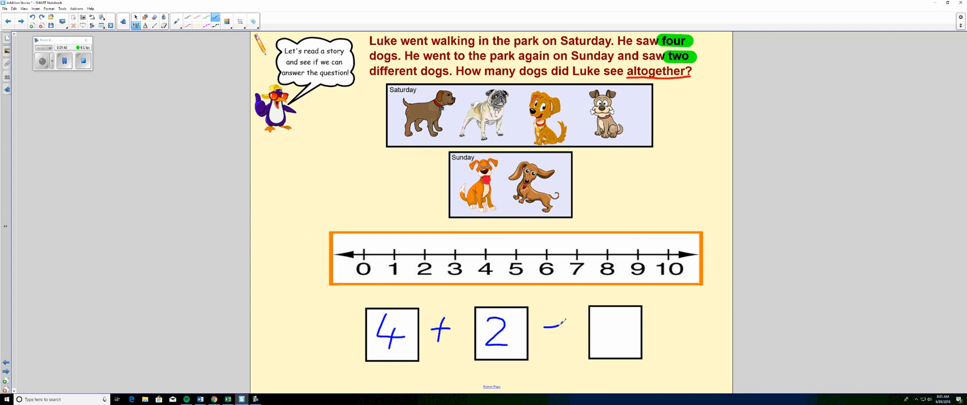
pyautogui.moveTo(545, 323); pyautogui.dragTo(558, 336)
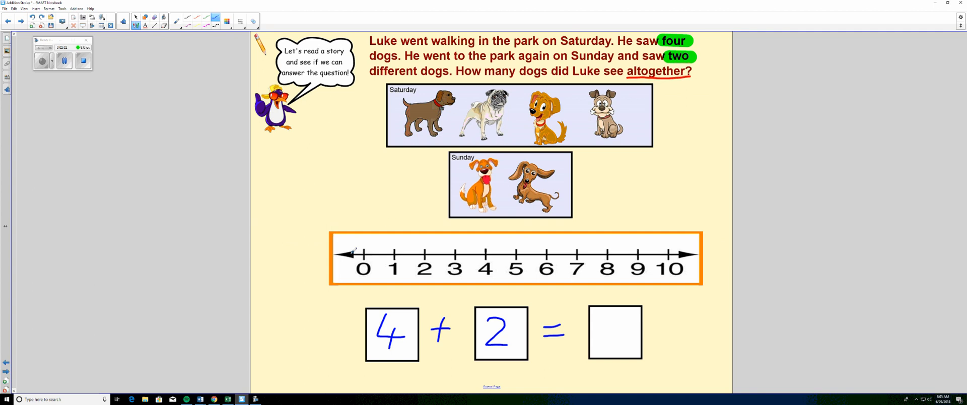
pyautogui.moveTo(418, 265)
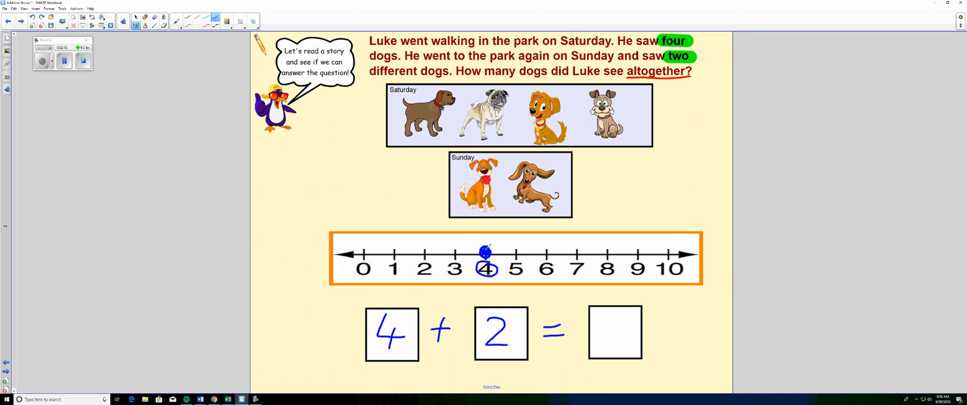
pyautogui.moveTo(581, 246)
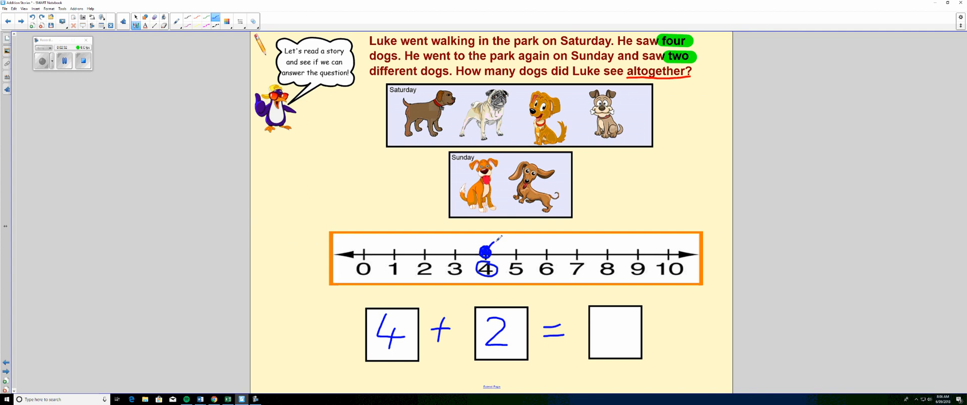
# - Draw two jumps from 4 to 5 and 5 to 6, then circle 6 on the number line
pyautogui.moveTo(490, 250); pyautogui.dragTo(518, 250)
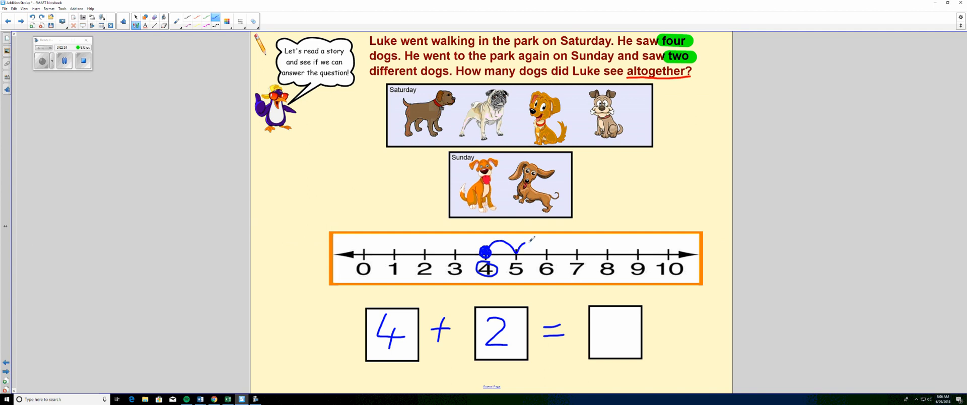
pyautogui.moveTo(517, 250); pyautogui.dragTo(547, 250)
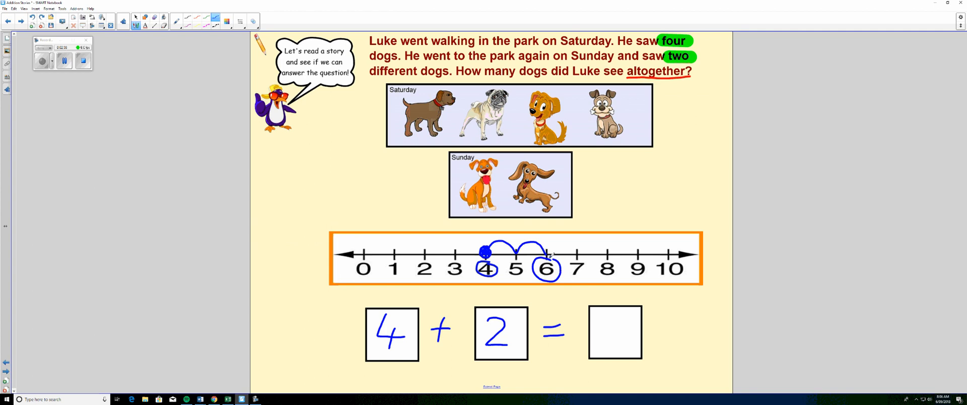
pyautogui.moveTo(619, 317); pyautogui.dragTo(607, 345)
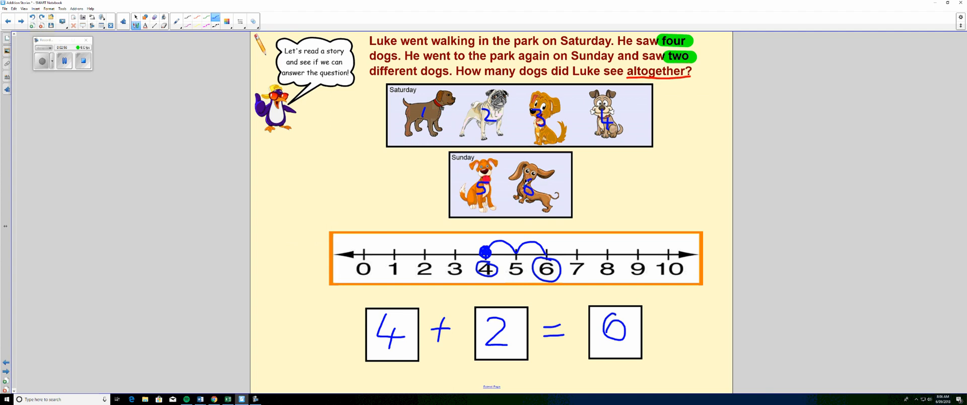
pyautogui.moveTo(593, 180)
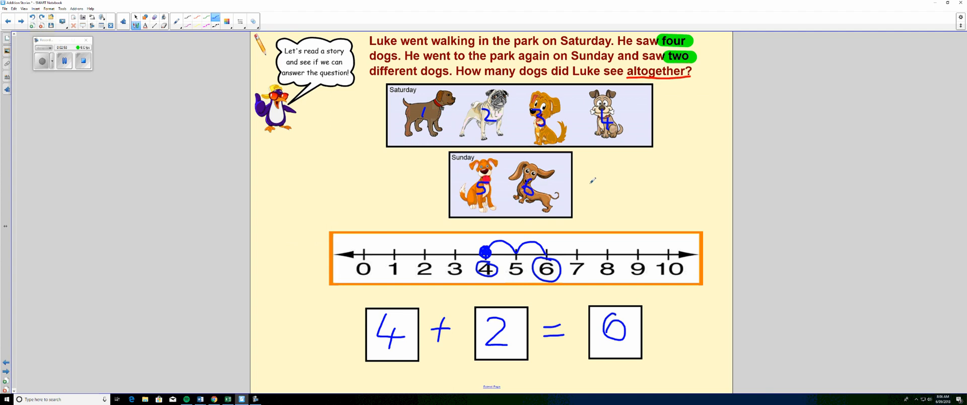